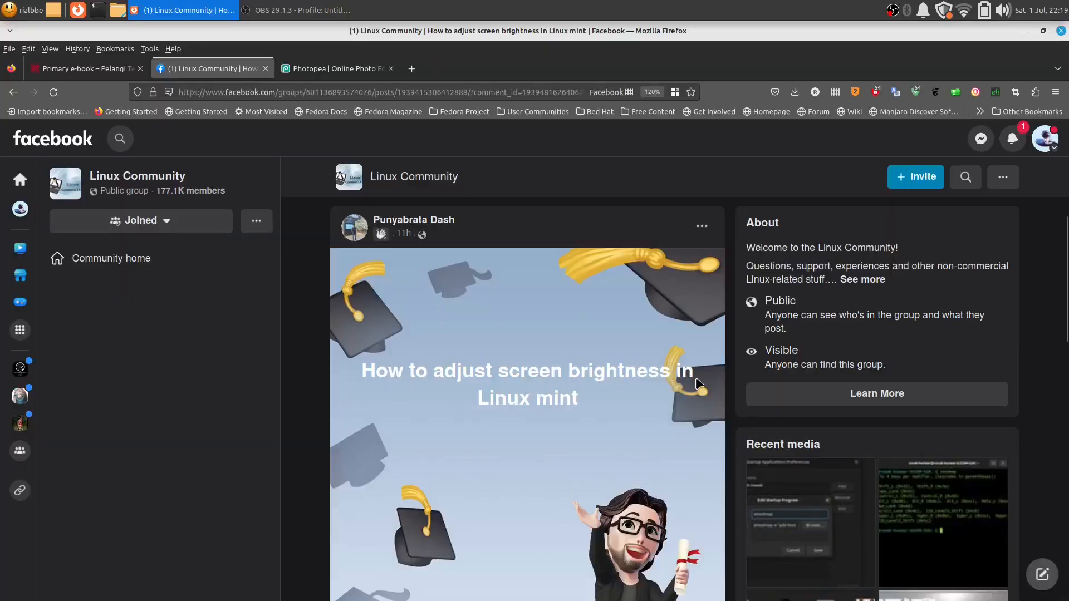
mouse_move(1022, 46)
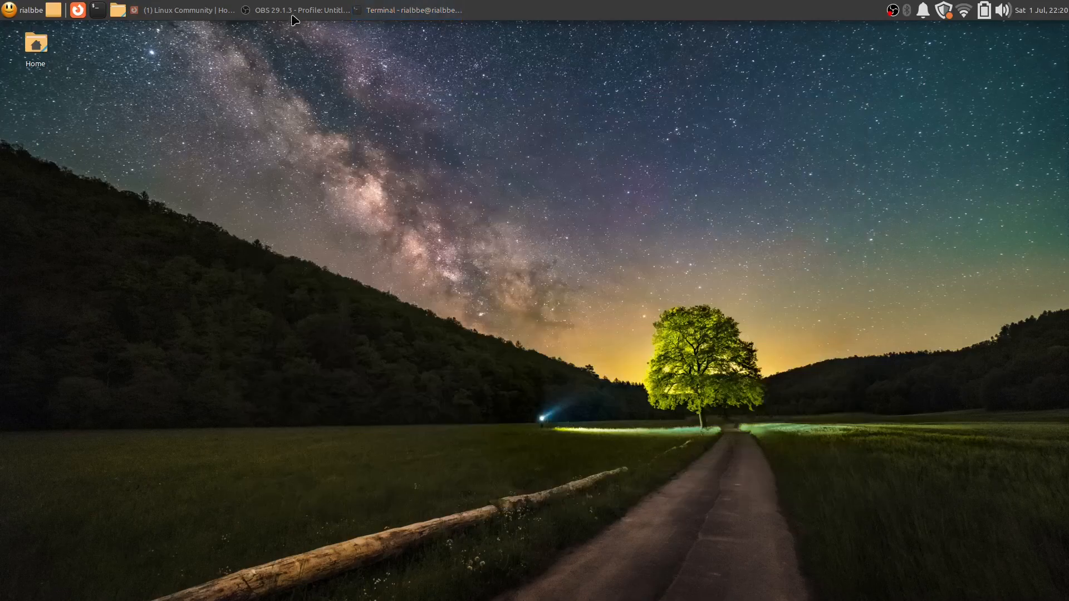
- Bring back Firefox, highlight the brightness post title and scroll, then minimize the browser
click(182, 9)
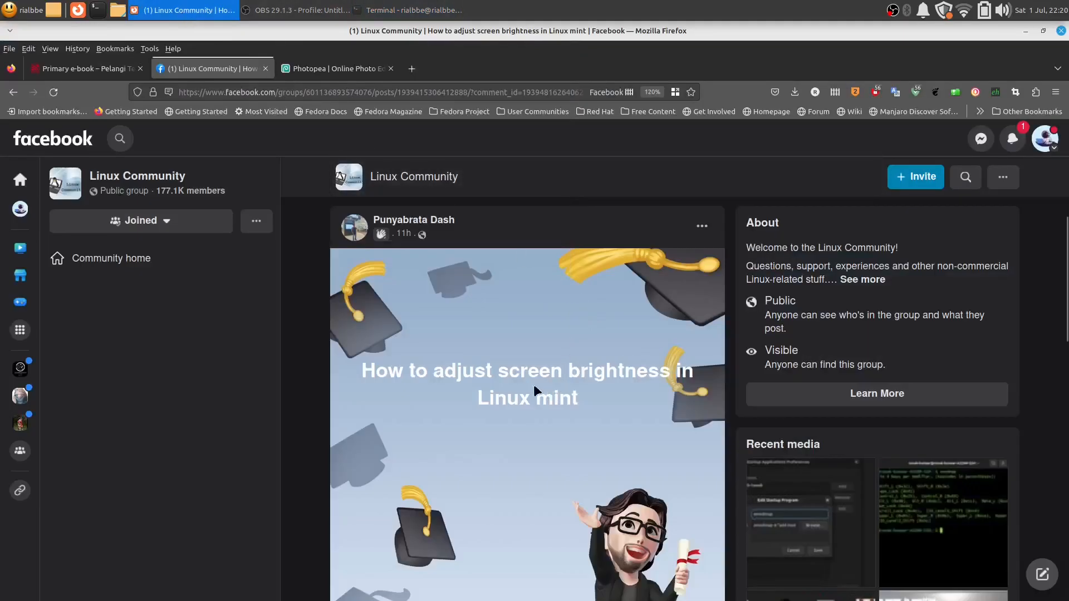
drag(362, 370, 577, 398)
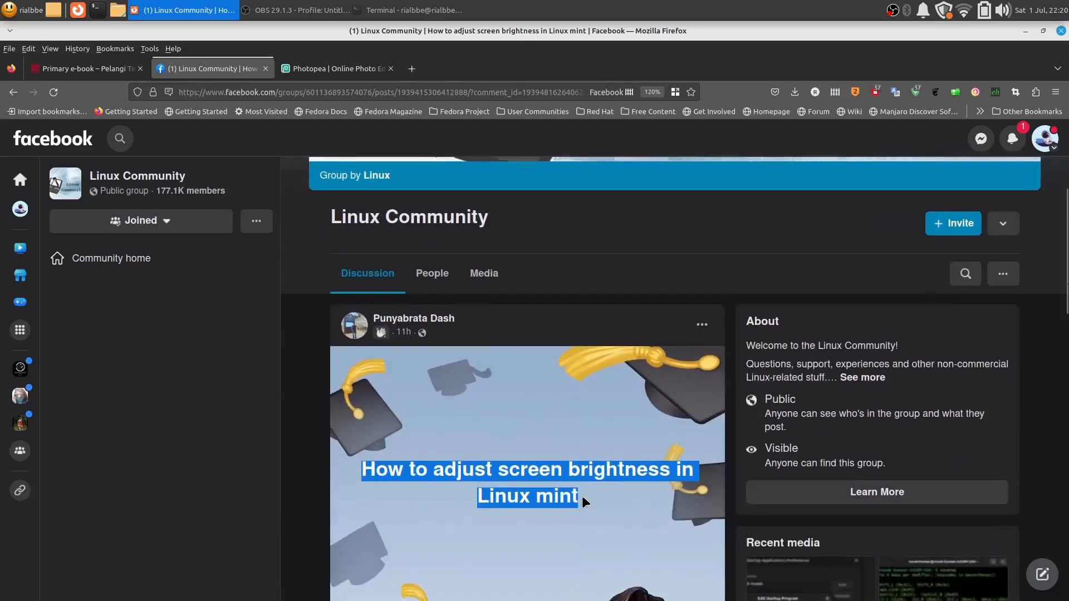
scroll(down, 3)
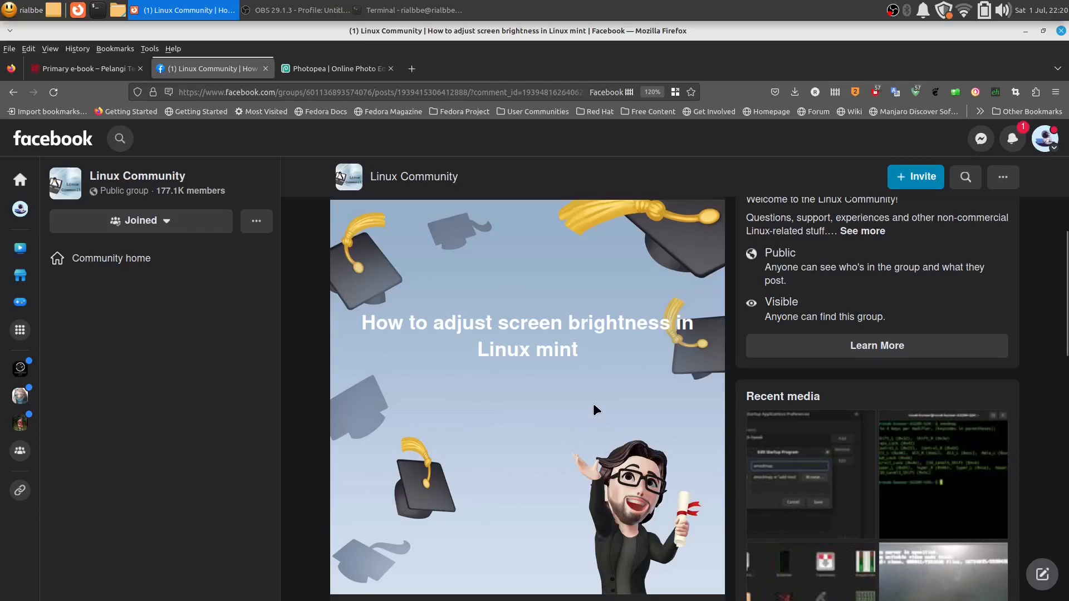
mouse_move(617, 355)
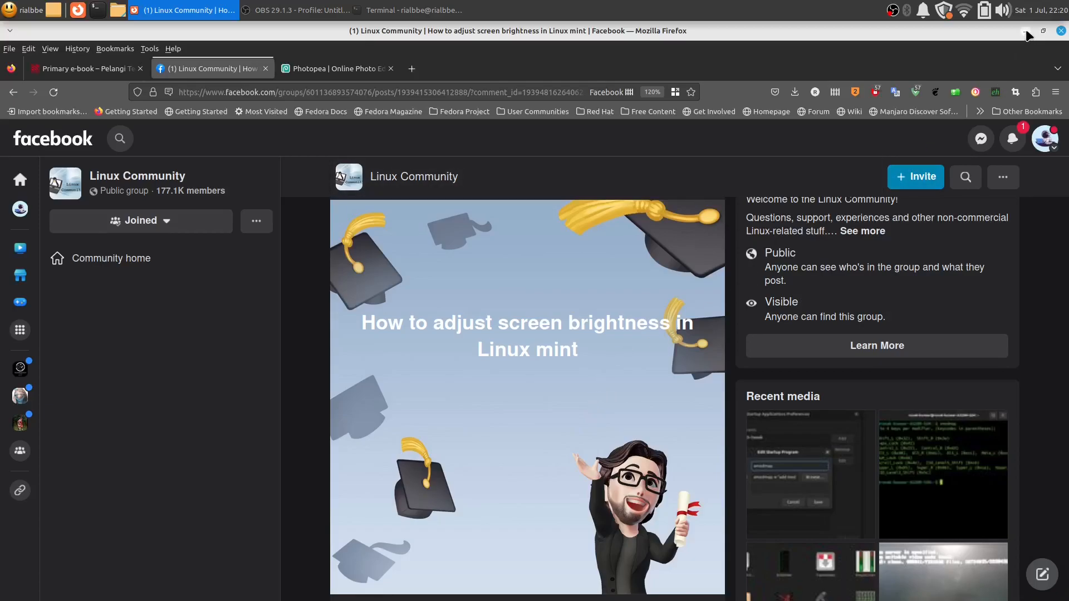
click(1028, 36)
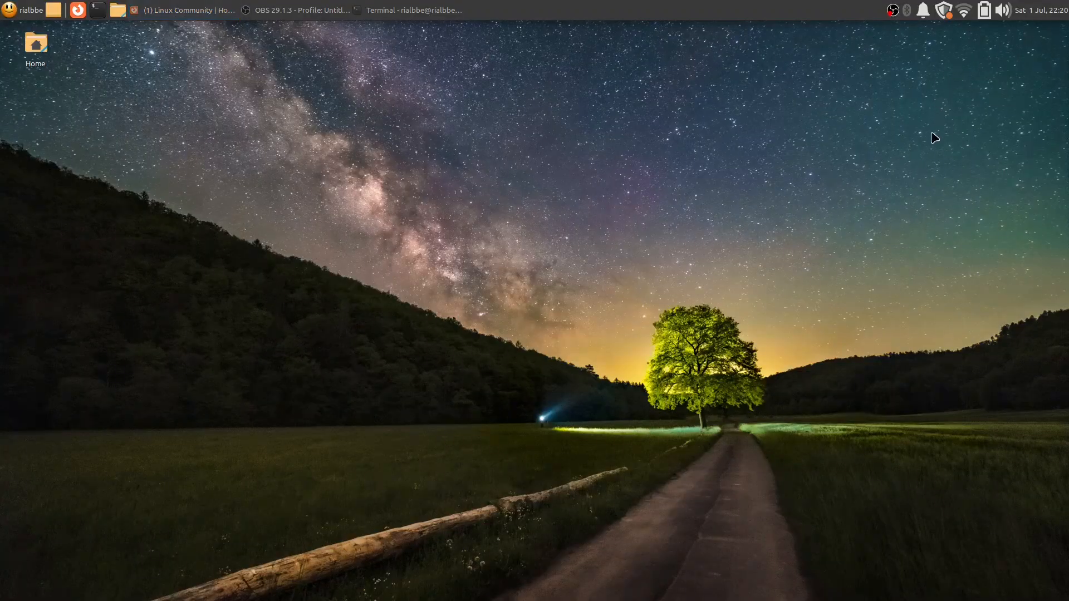
mouse_move(984, 11)
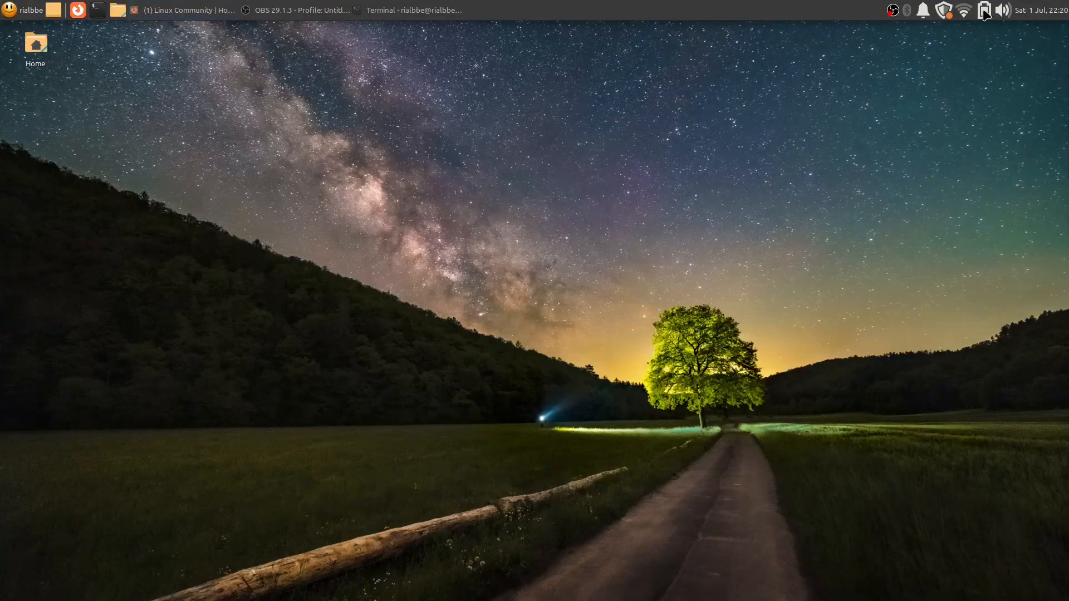
mouse_move(984, 10)
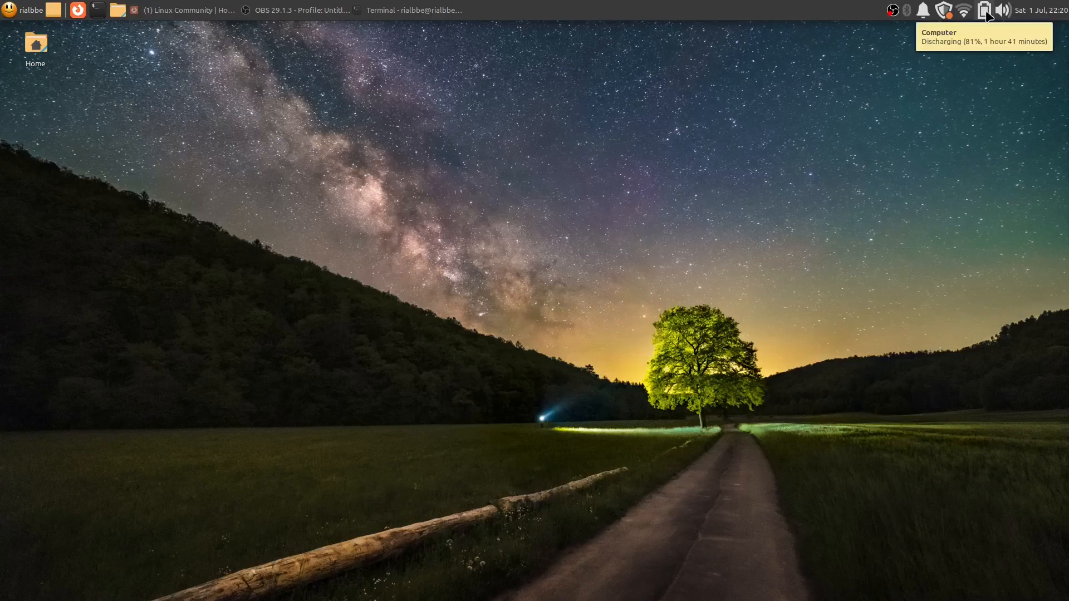
- Set display brightness slightly below full in the battery applet, then close the popup
click(983, 9)
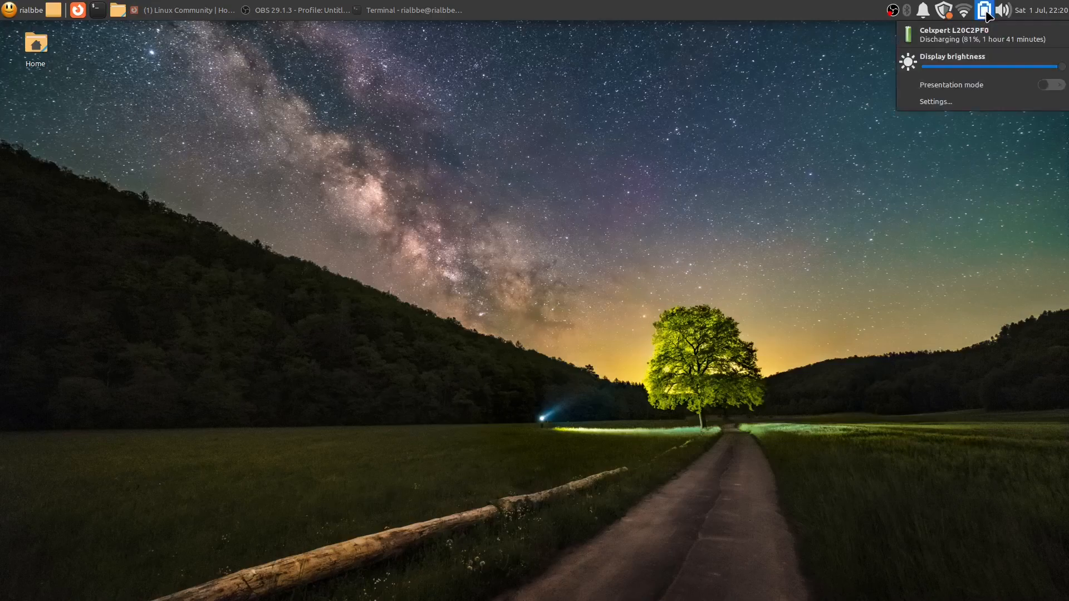
click(984, 10)
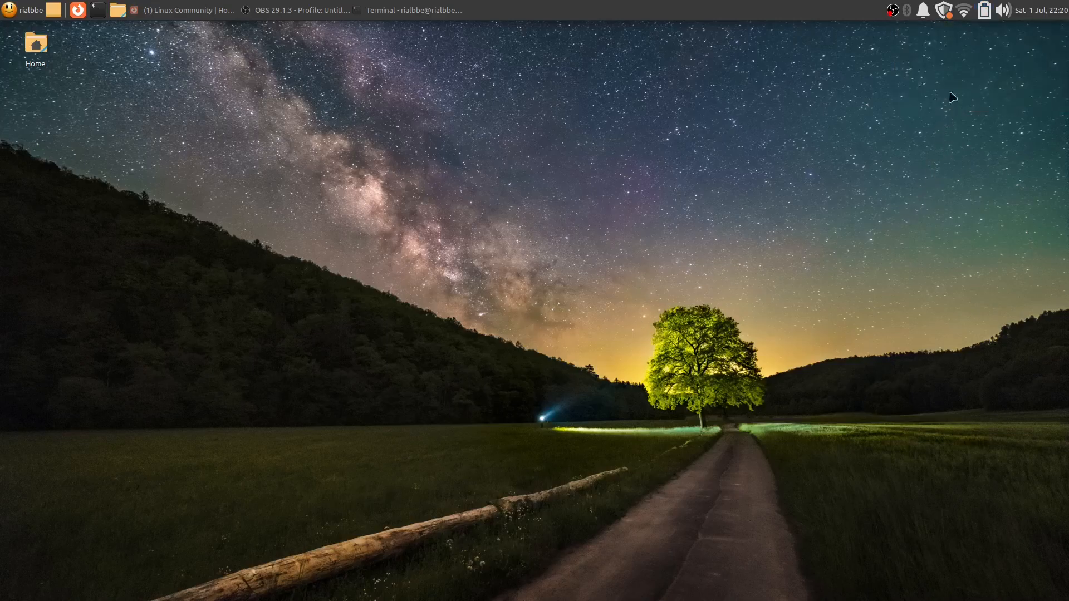
click(983, 9)
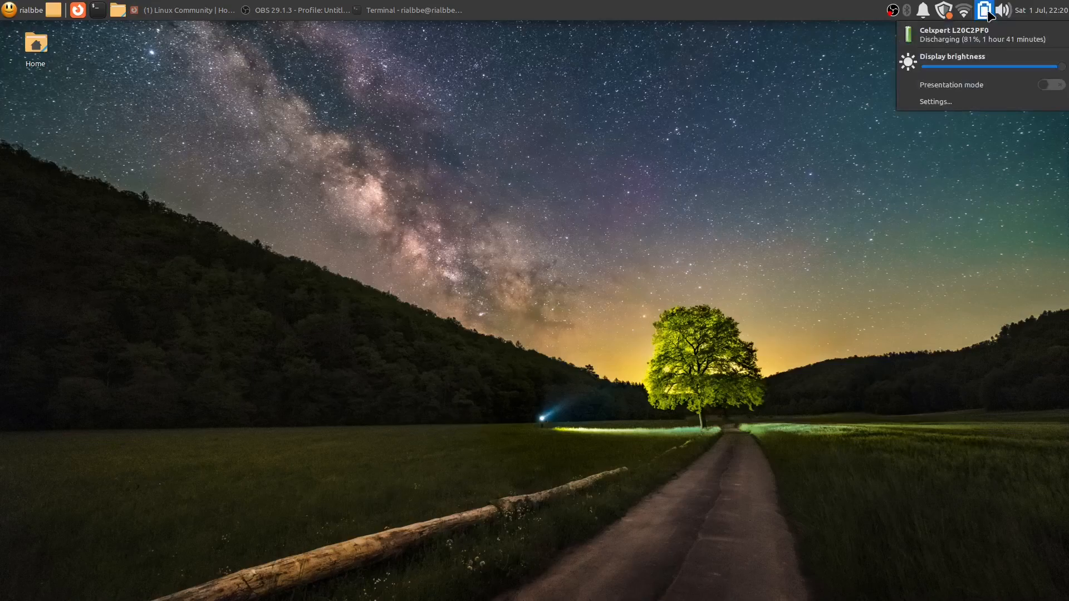
mouse_move(990, 45)
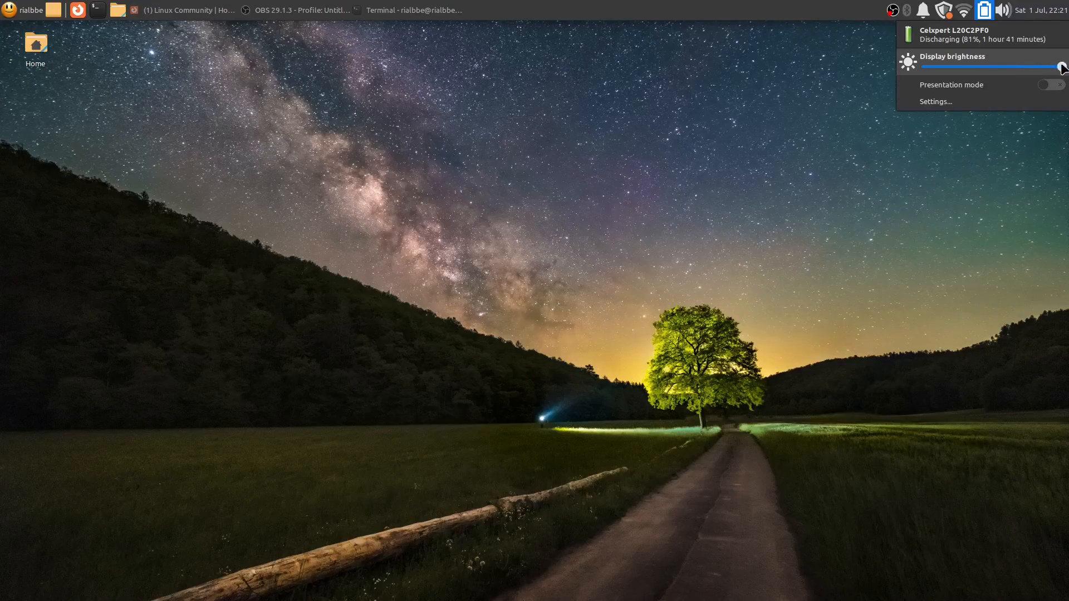
drag(1061, 67, 1003, 67)
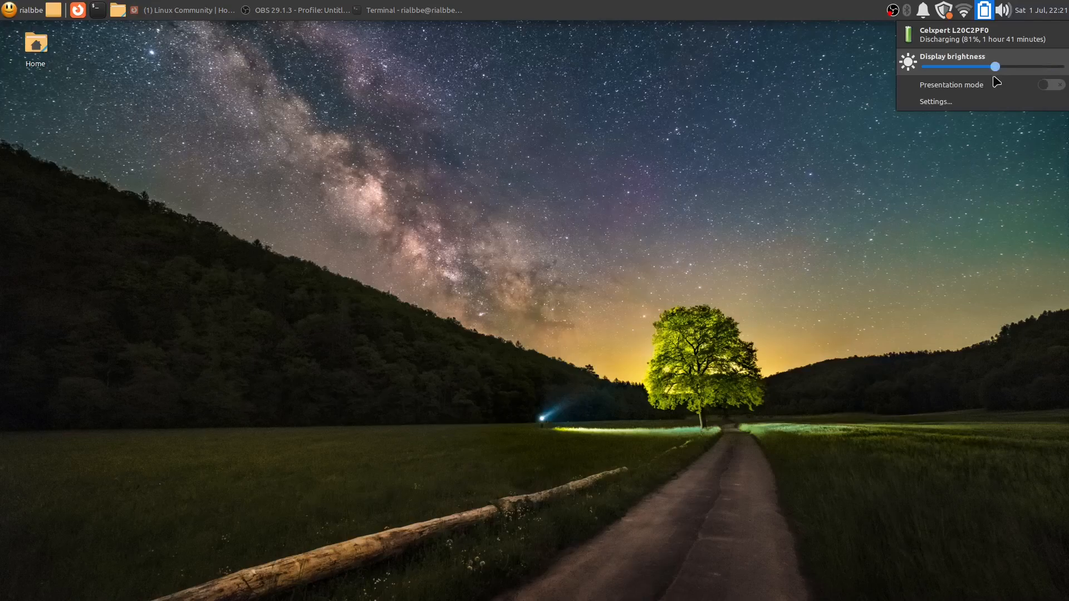
drag(998, 67, 1060, 67)
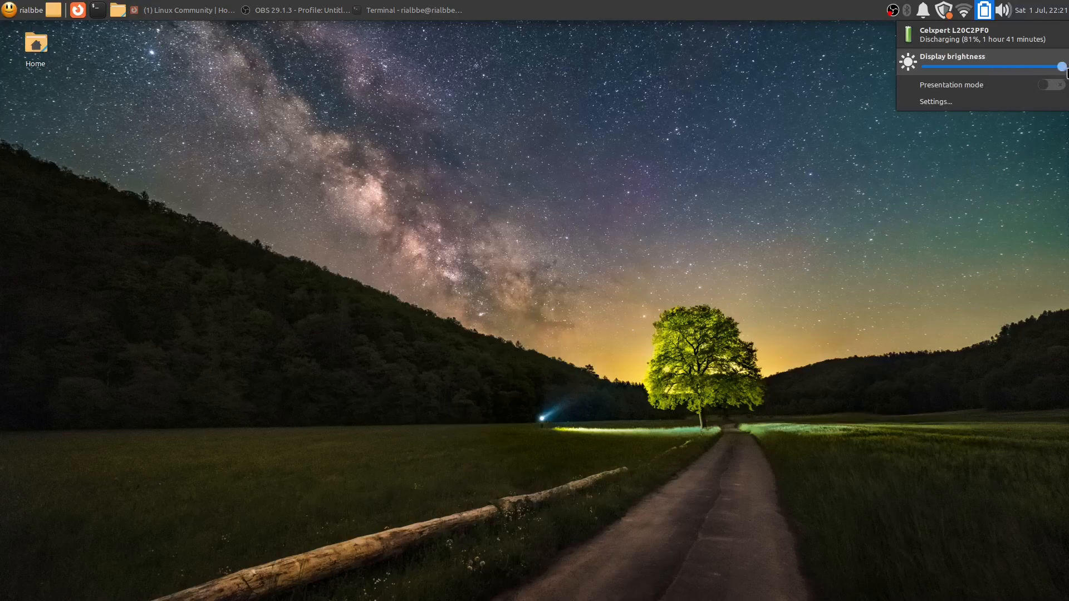
drag(1061, 67, 1041, 66)
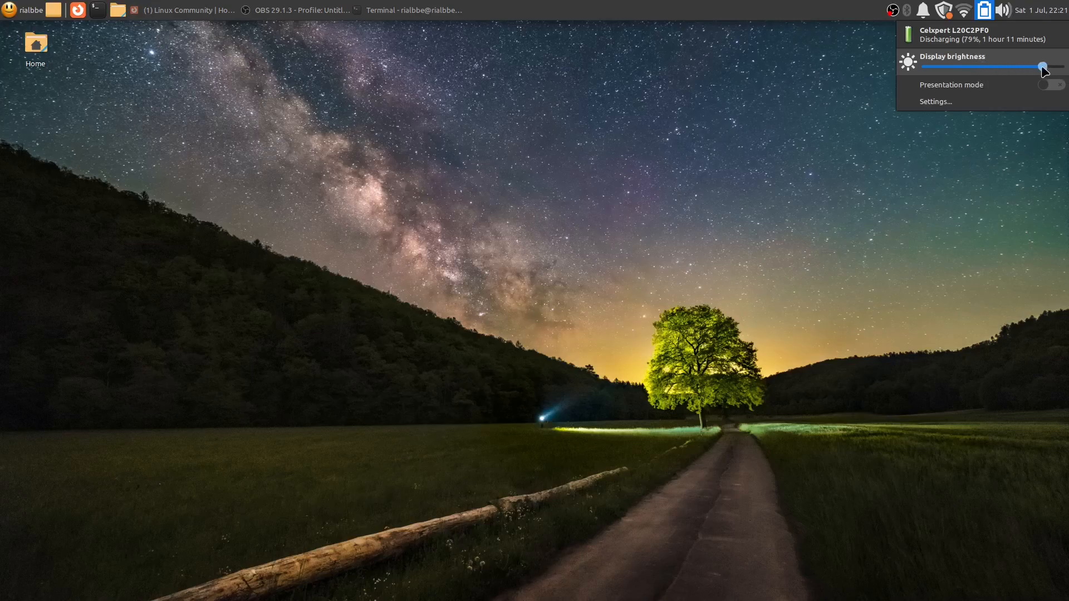
click(775, 93)
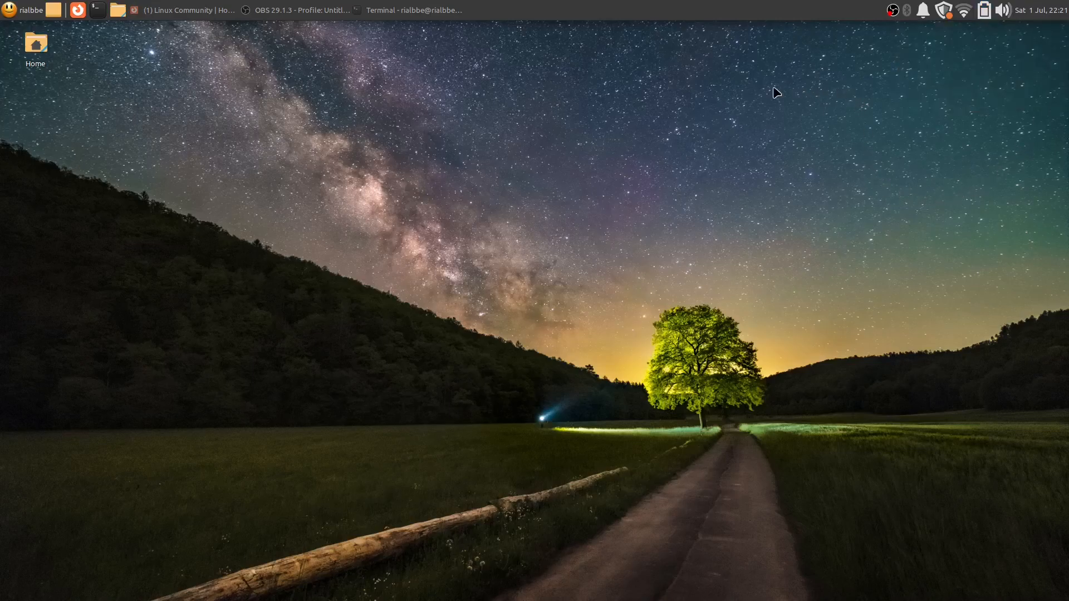
mouse_move(347, 54)
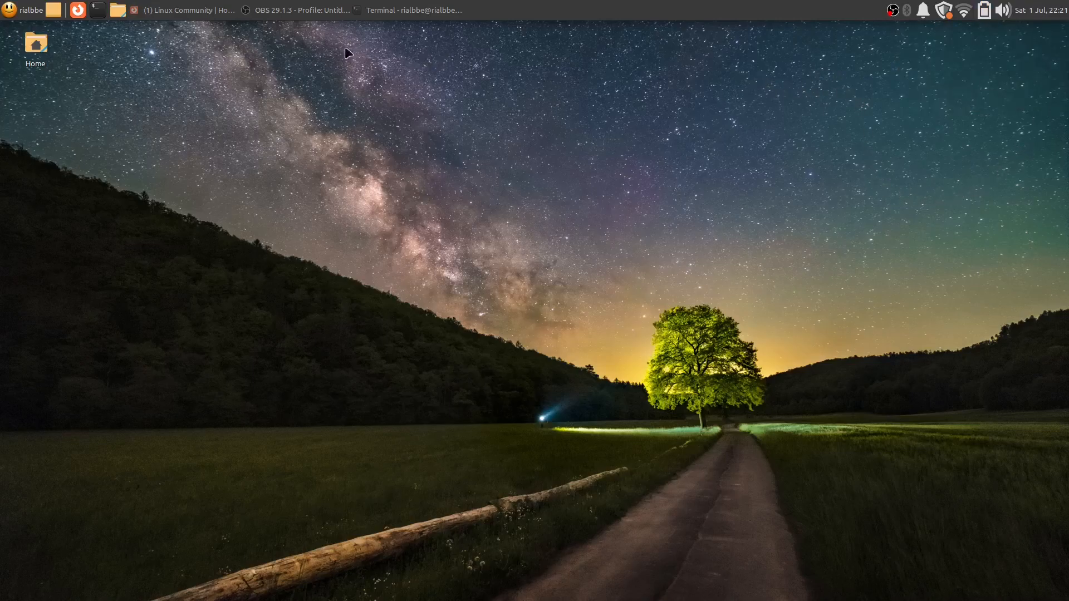
click(415, 10)
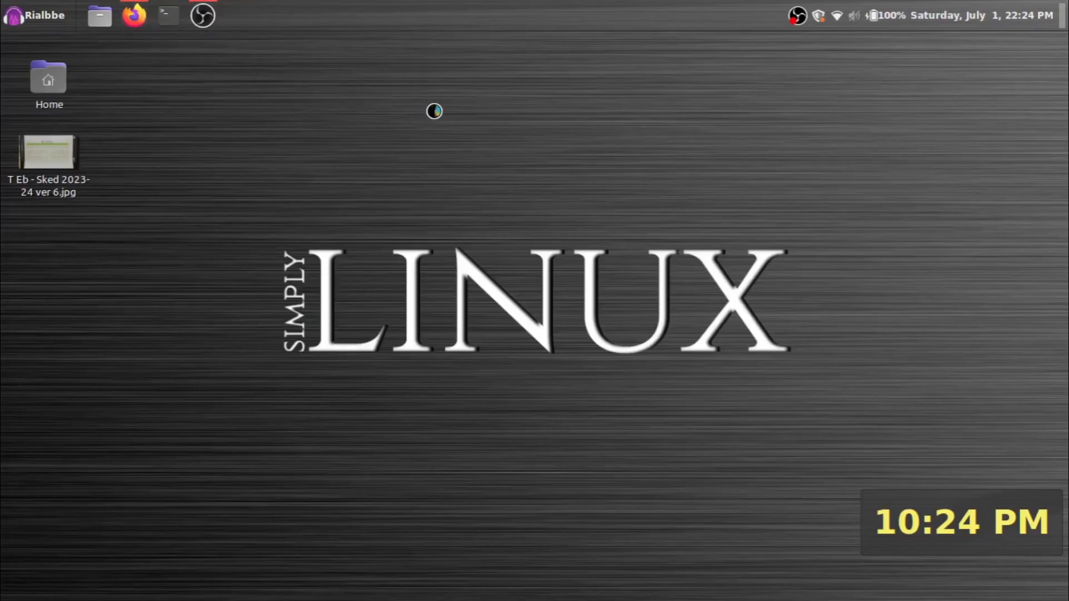
click(167, 16)
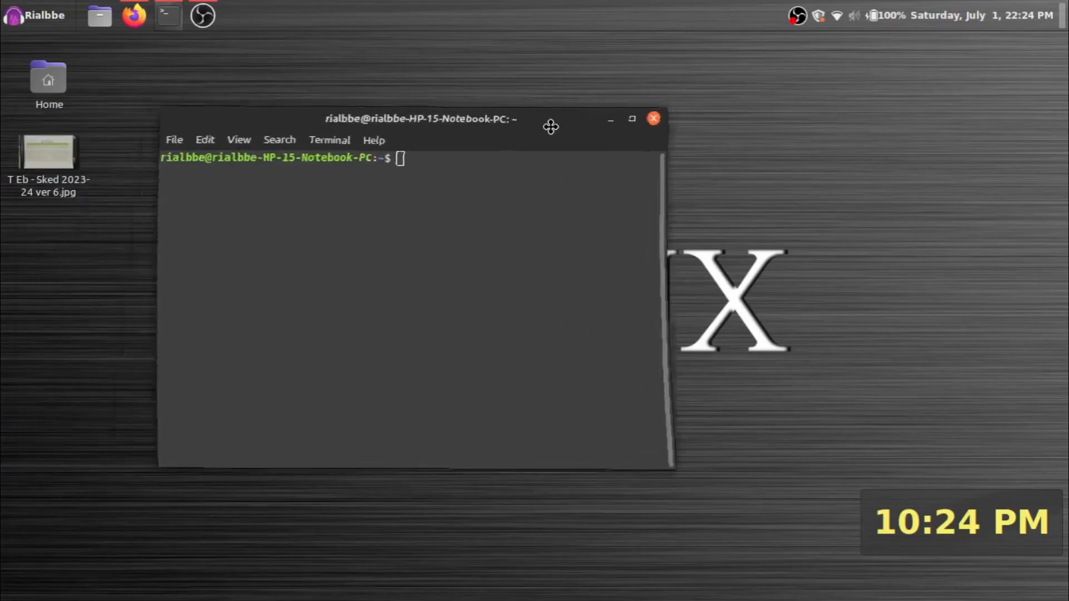
text(neofetch)
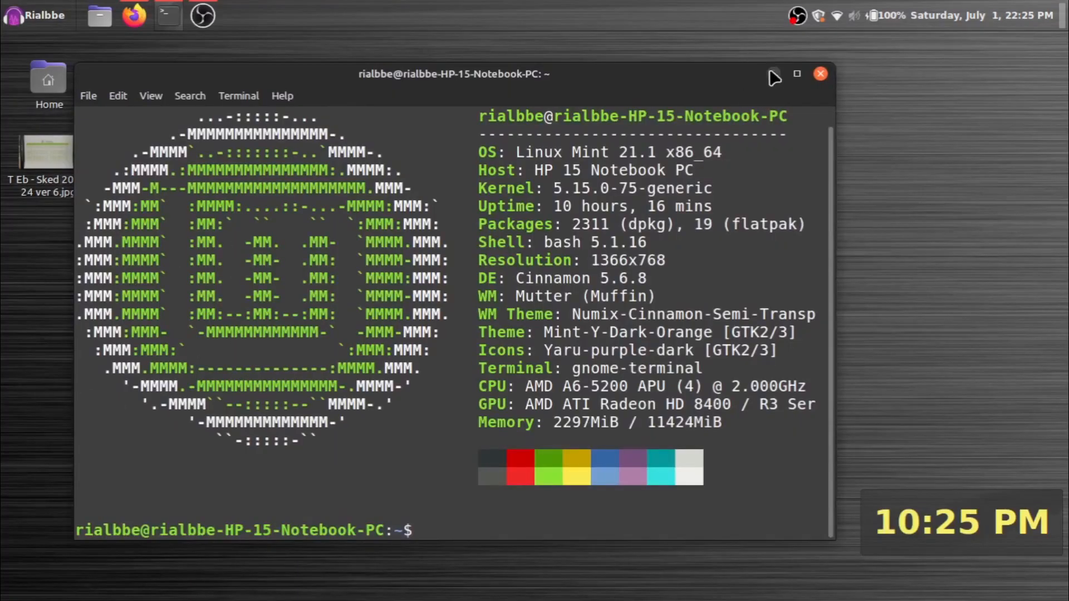
mouse_move(773, 79)
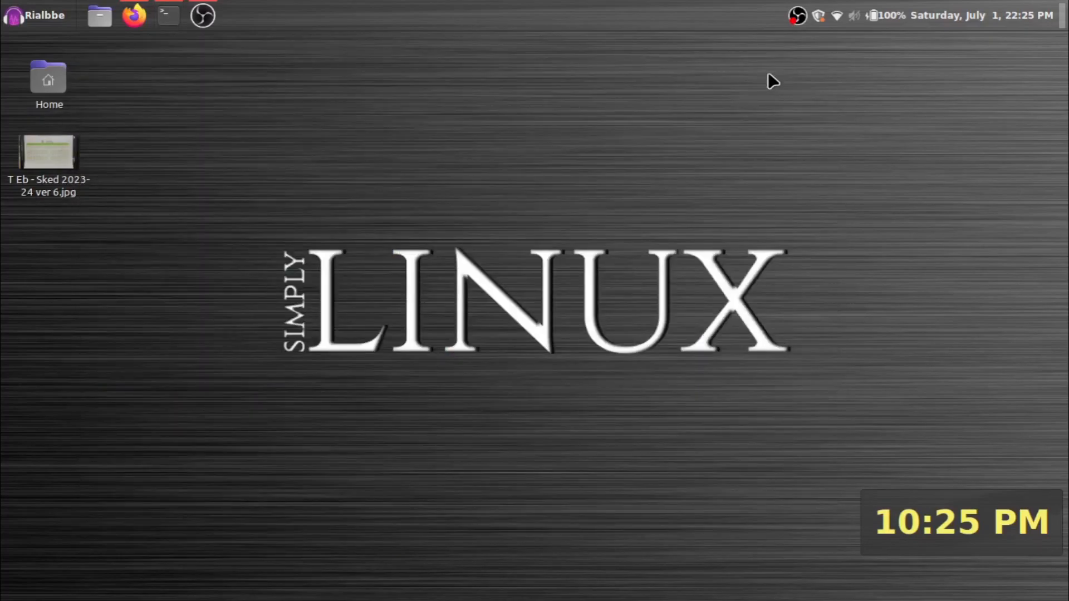
mouse_move(903, 54)
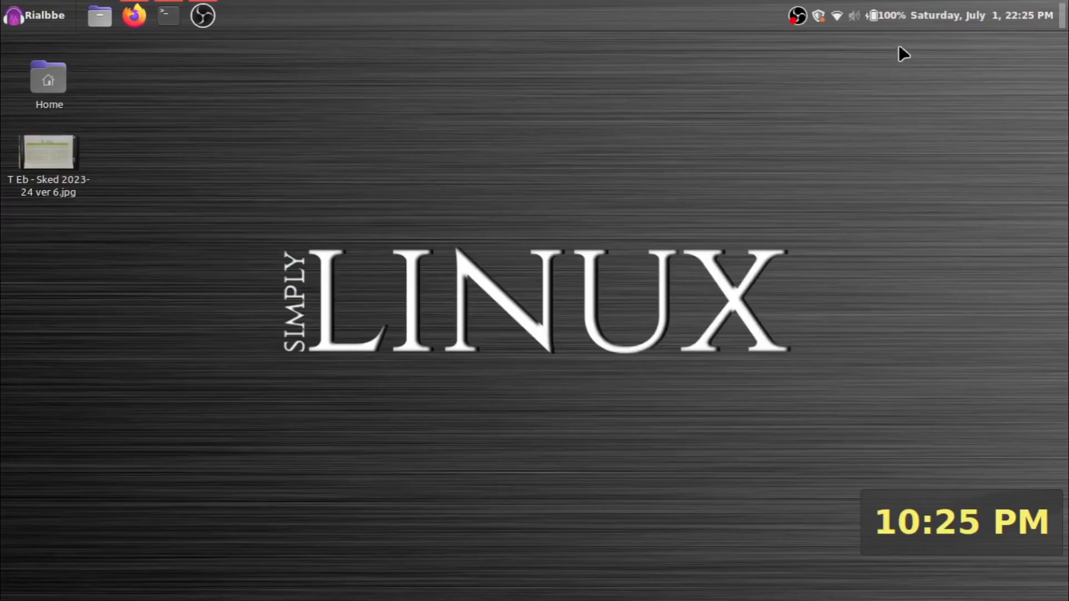
mouse_move(877, 53)
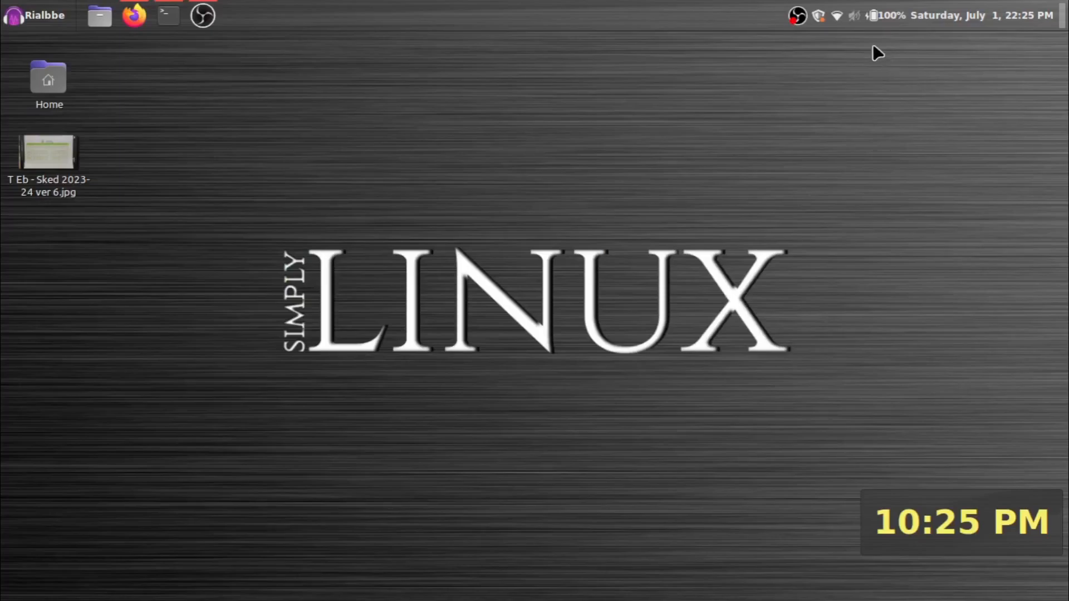
mouse_move(874, 15)
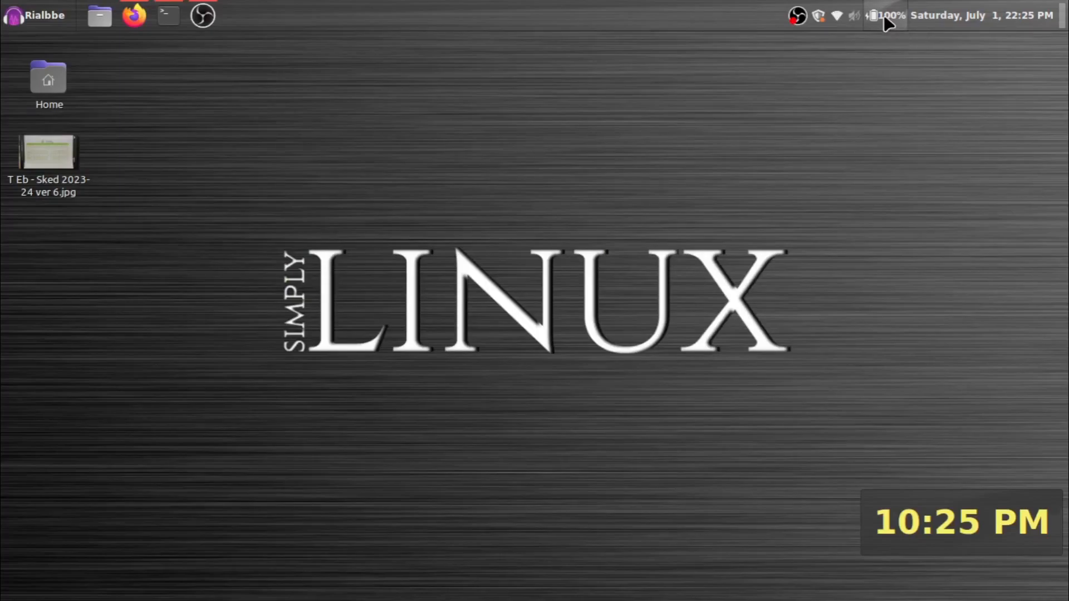
mouse_move(875, 15)
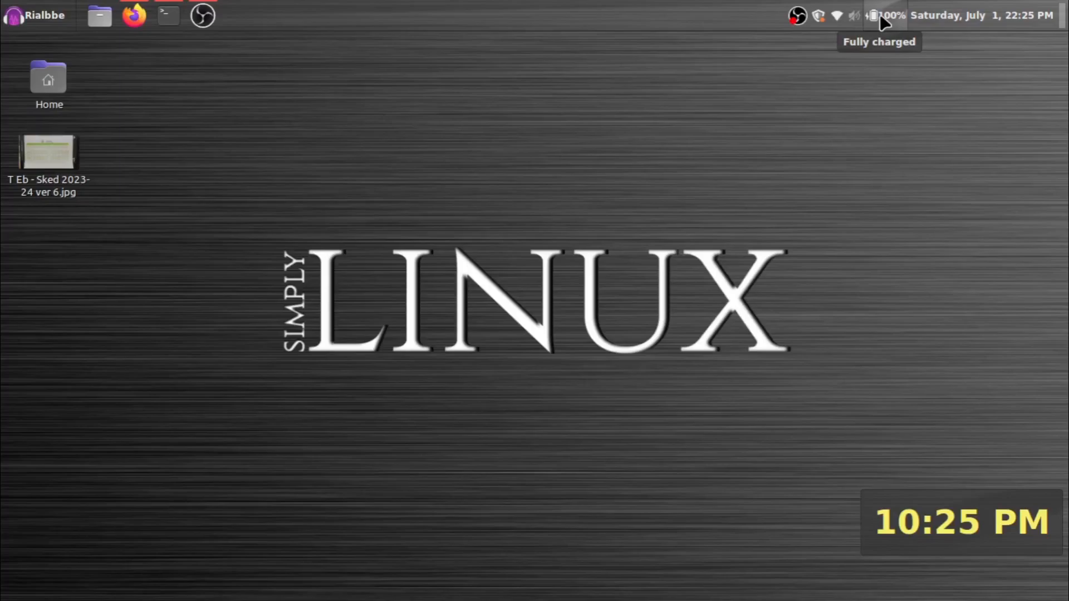
- Sweep the battery applet's brightness slider between about 40% and 75%, then close the popup
click(873, 15)
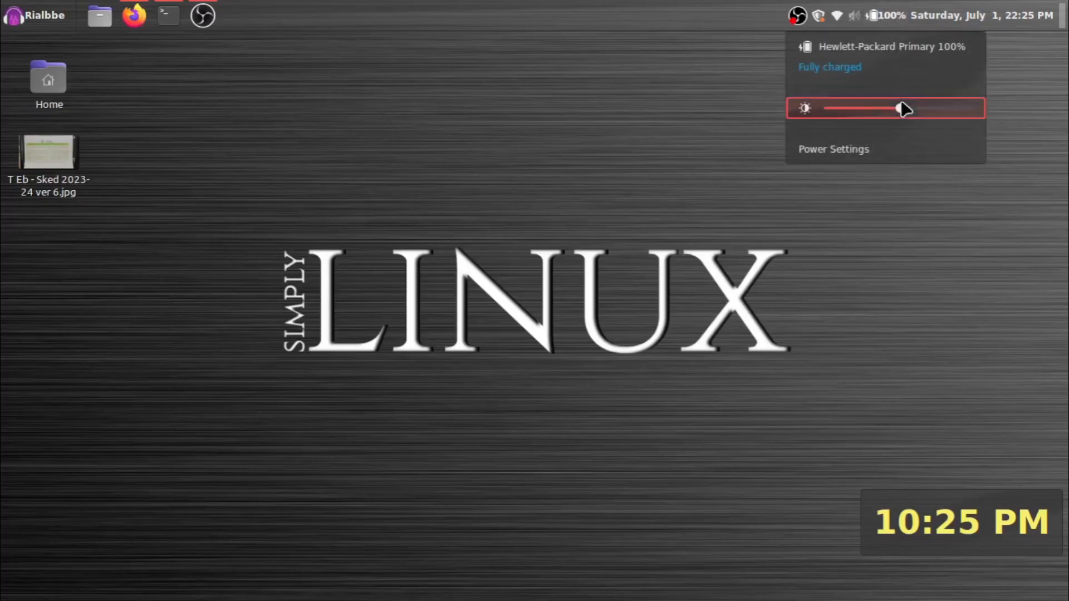
drag(907, 108, 899, 108)
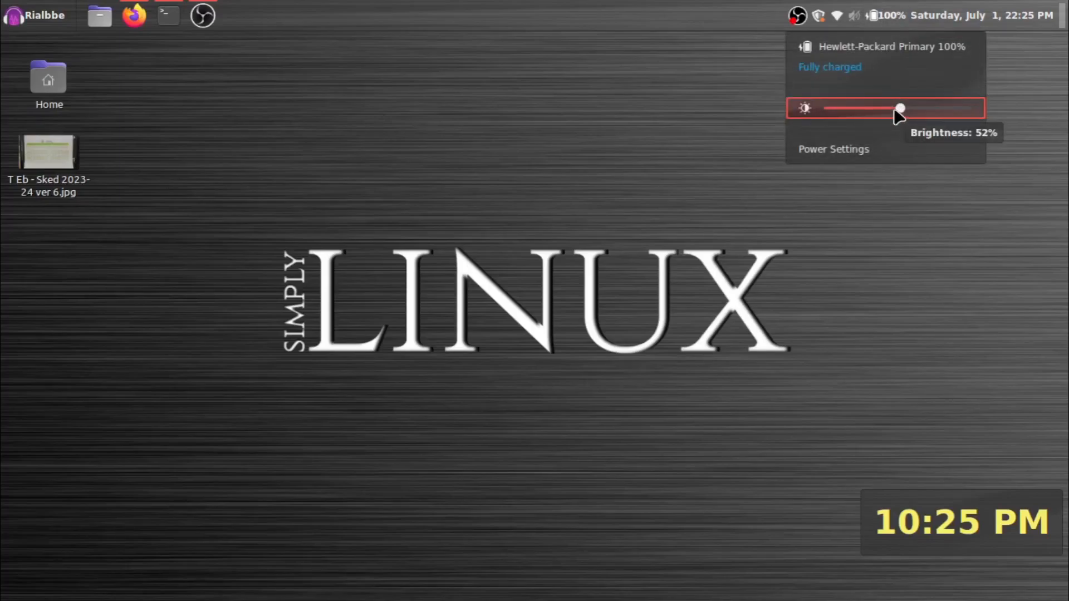
drag(900, 108, 856, 108)
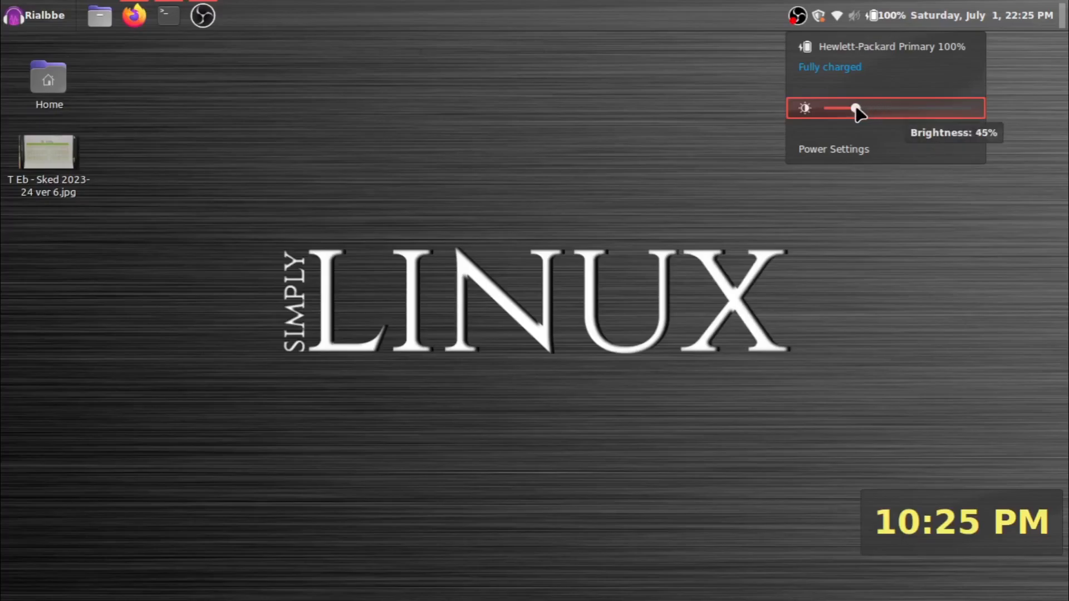
drag(856, 108, 896, 107)
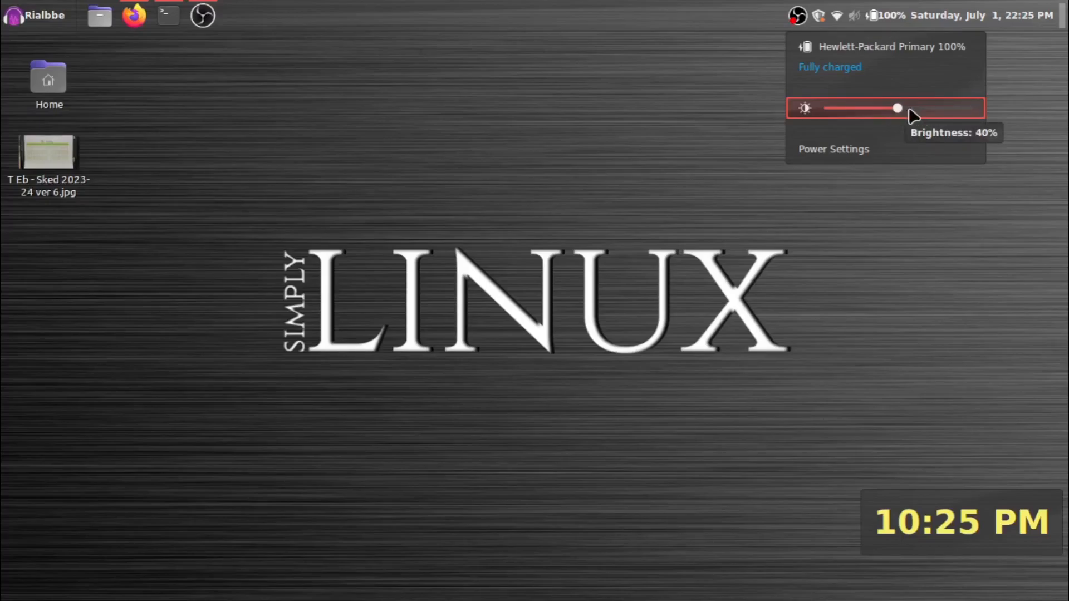
drag(896, 107, 947, 107)
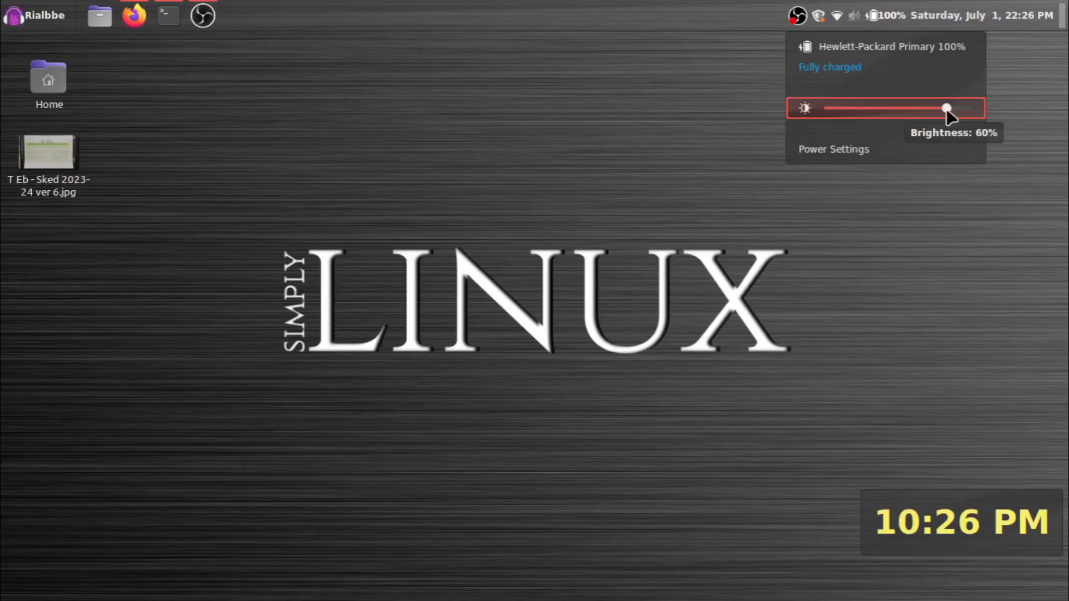
drag(947, 107, 903, 108)
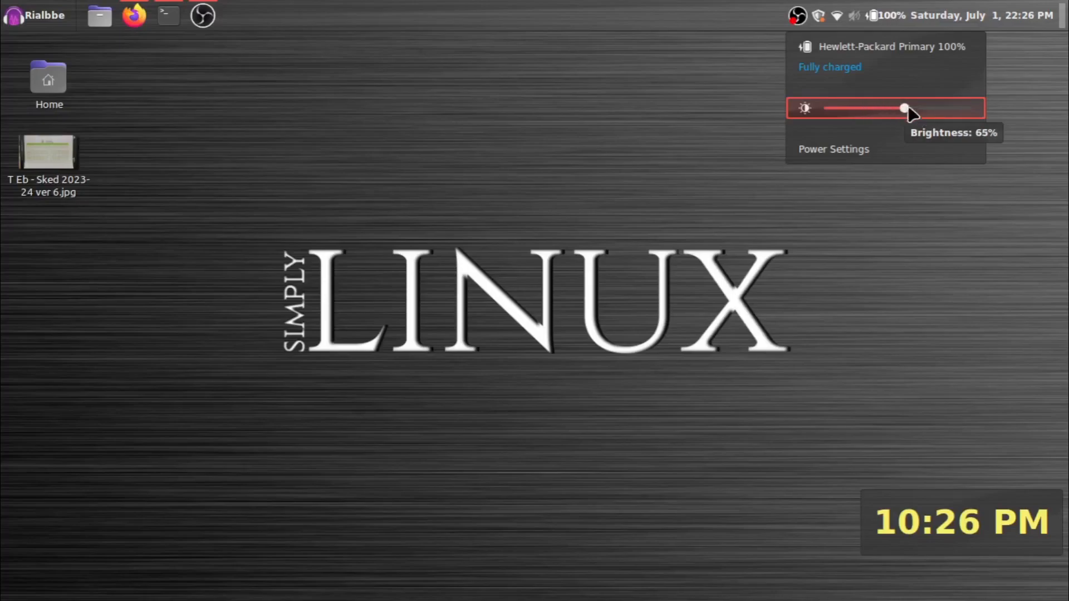
drag(904, 108, 925, 109)
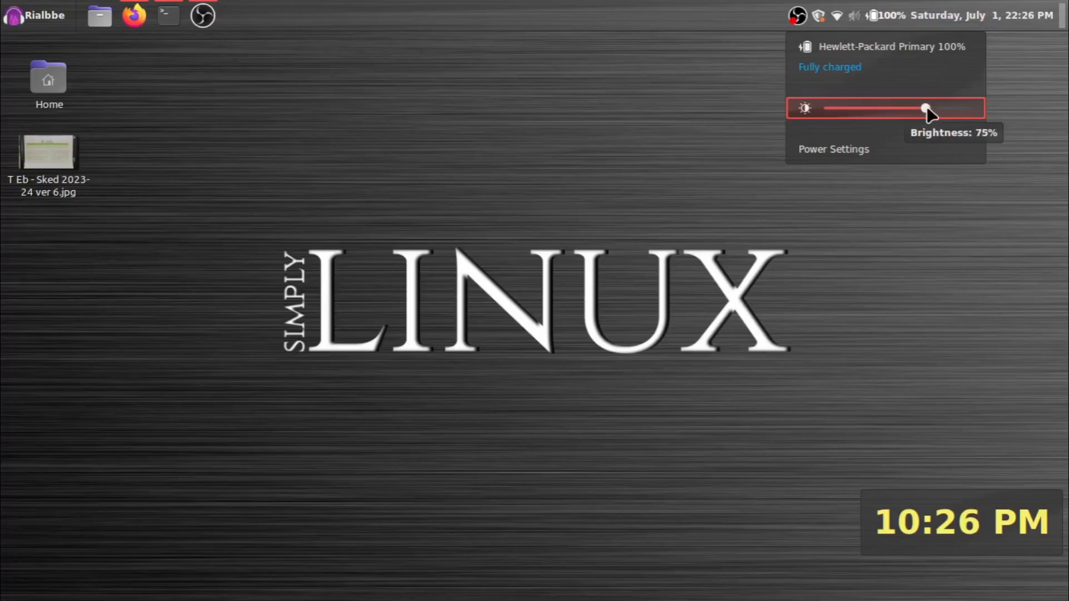
drag(923, 109, 903, 109)
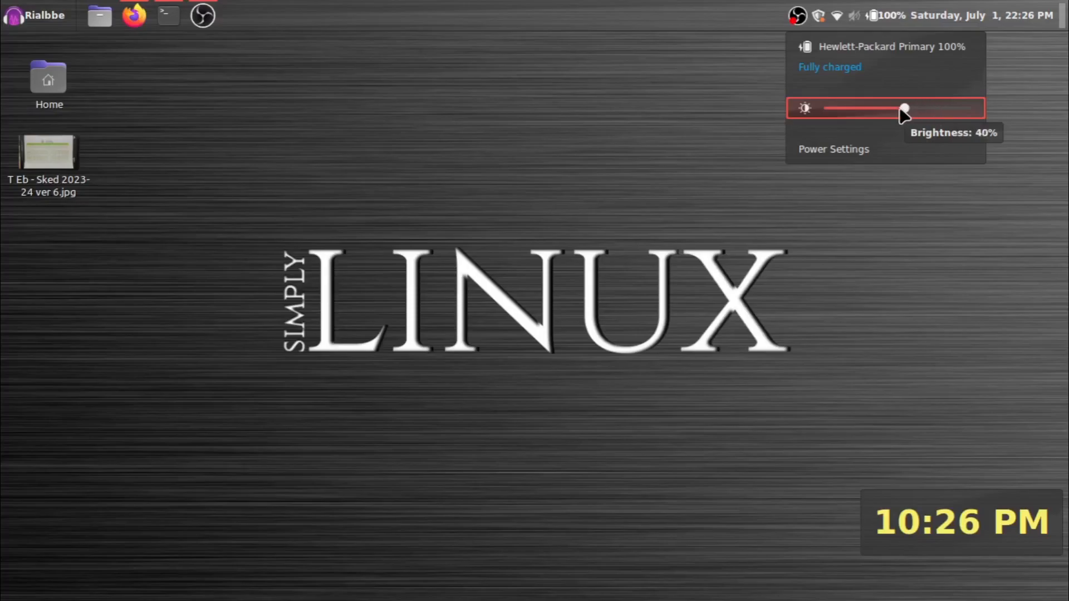
drag(903, 109, 898, 108)
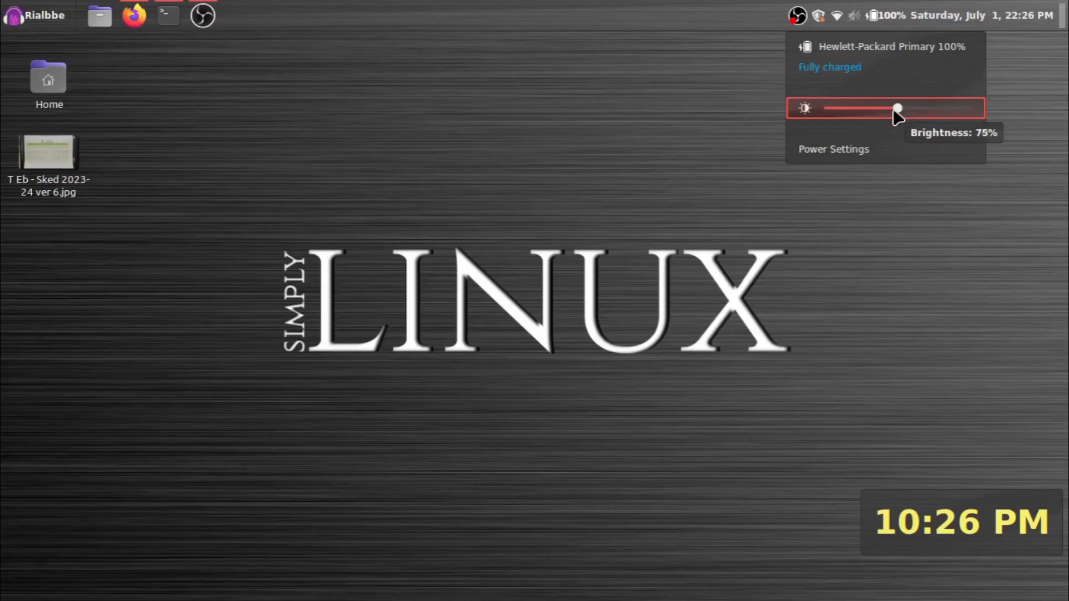
click(37, 15)
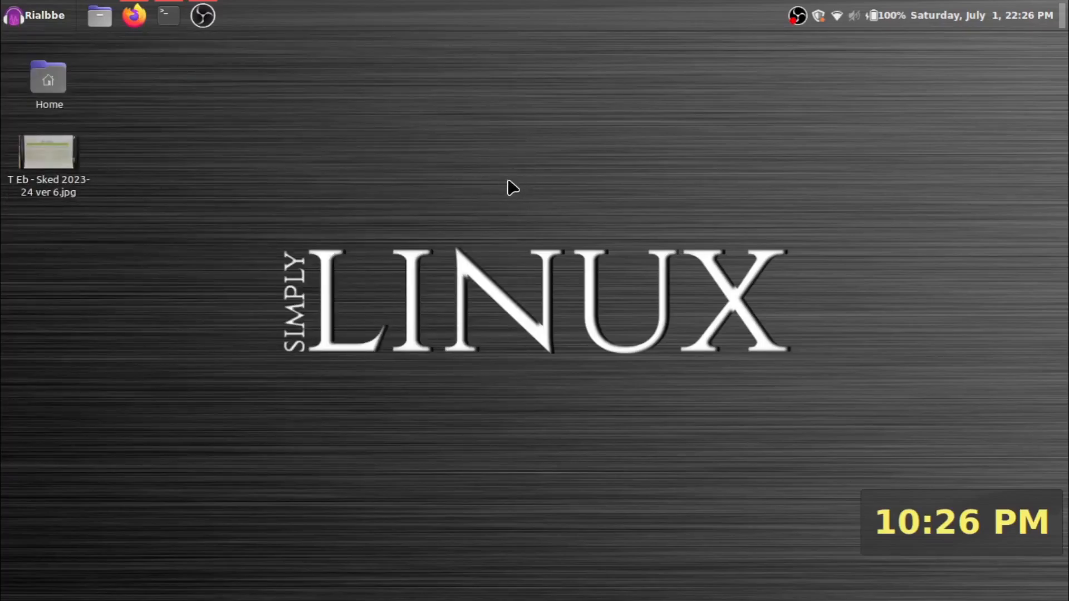
- Open System Settings, move its window up-left and scroll toward Power Management
click(237, 15)
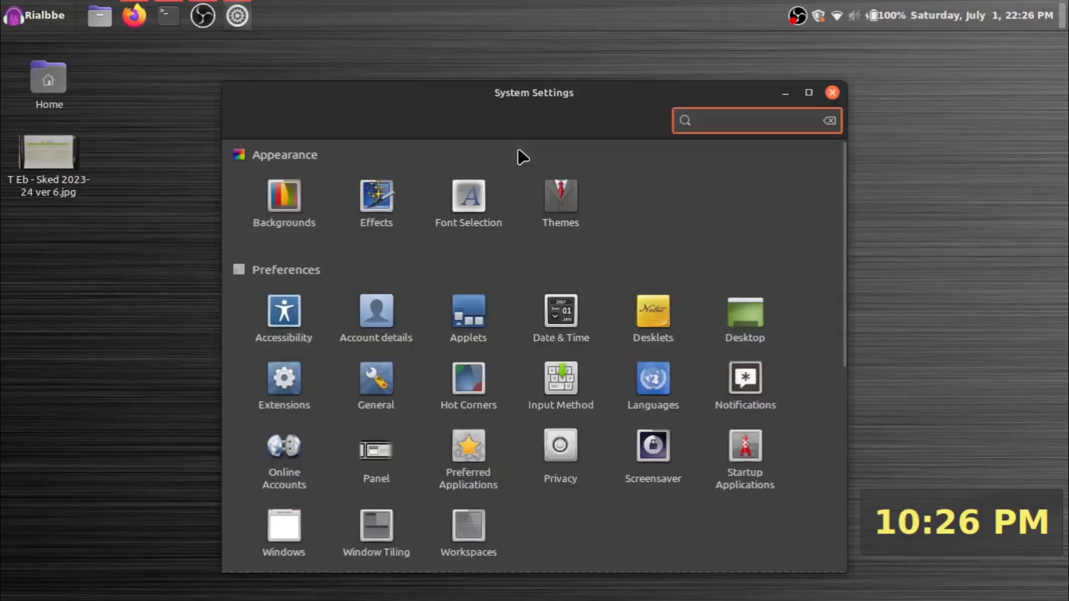
drag(533, 92, 450, 68)
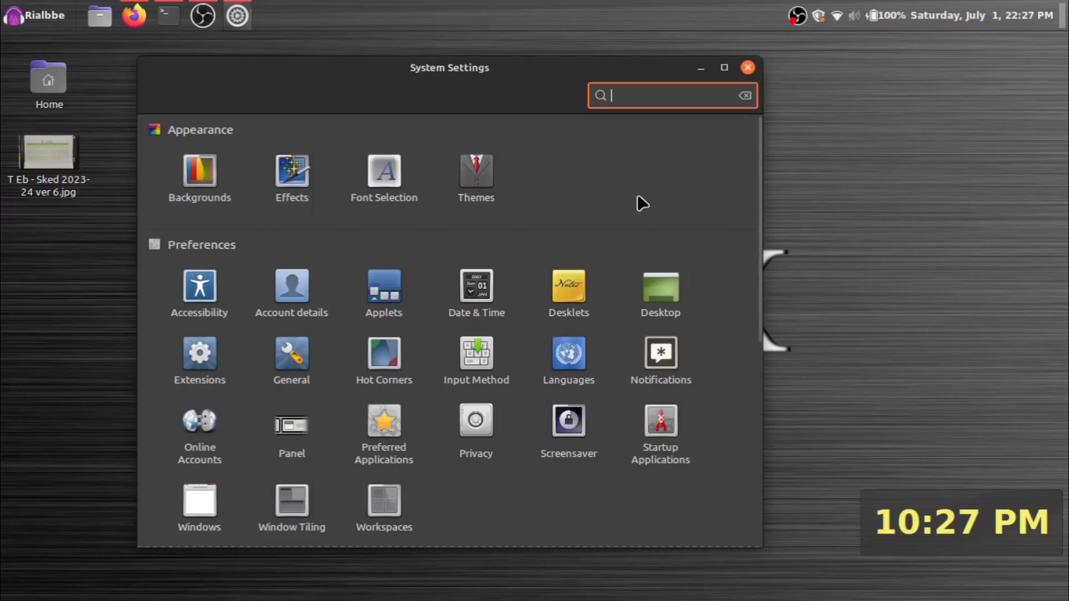
mouse_move(625, 190)
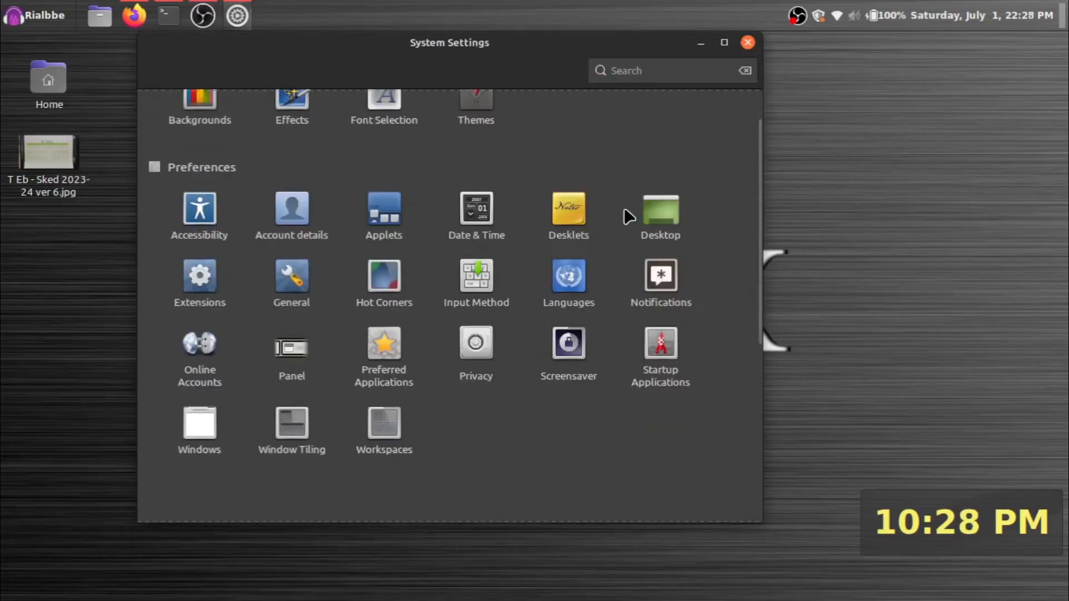
scroll(down, 3)
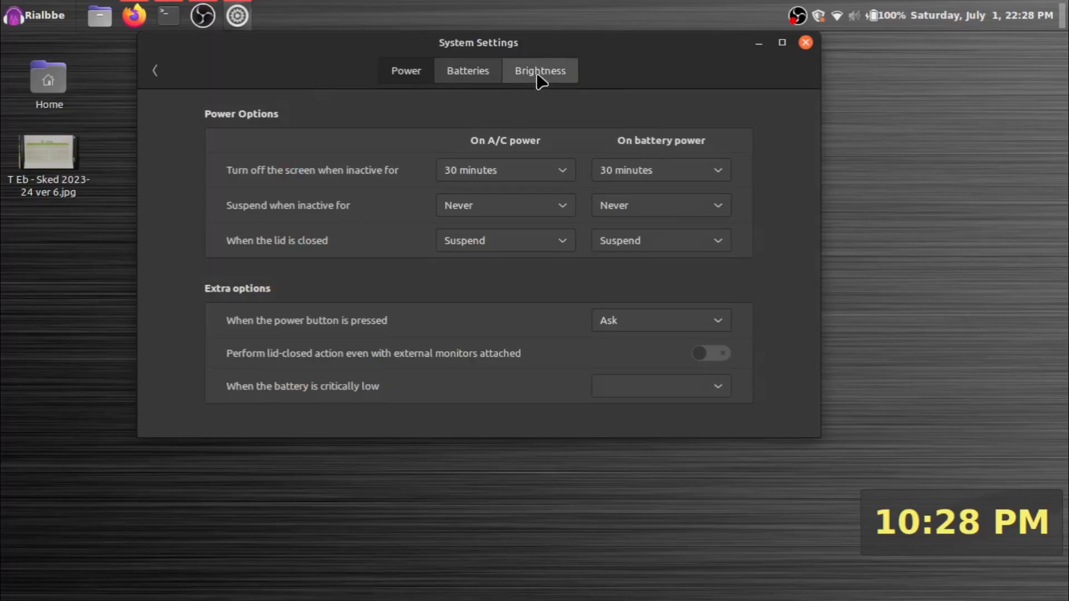
mouse_move(549, 75)
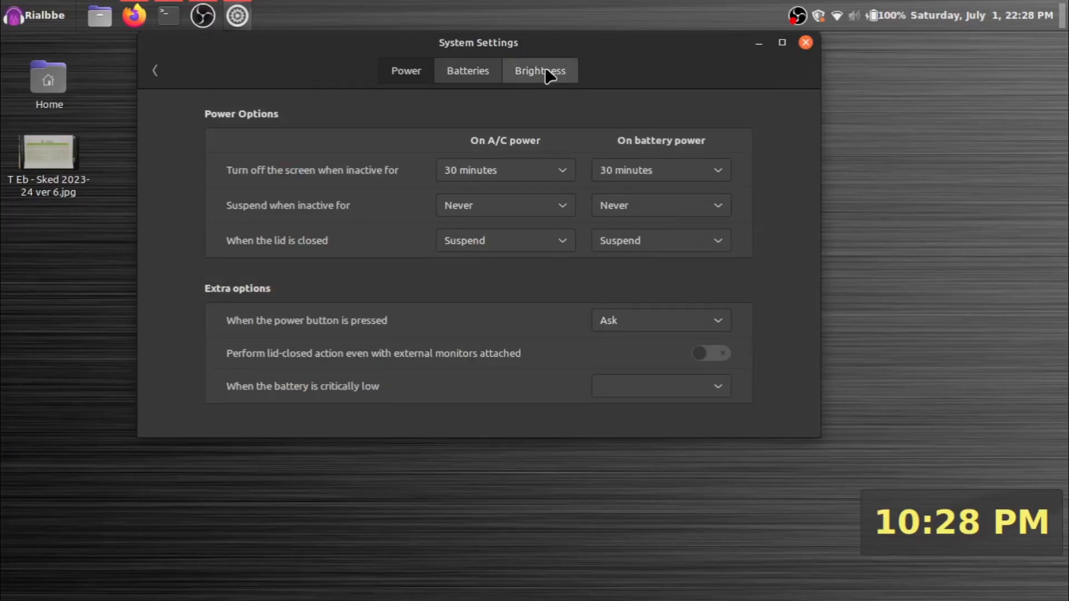
- On the Brightness tab, dim the screen brightness, then settle it near half
click(539, 70)
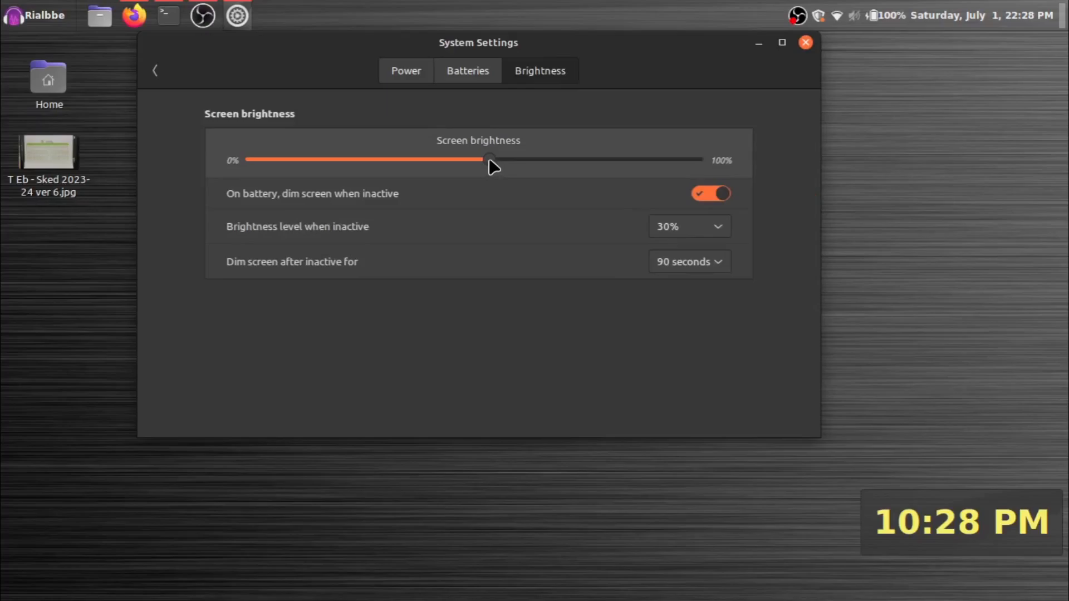
drag(484, 160, 402, 160)
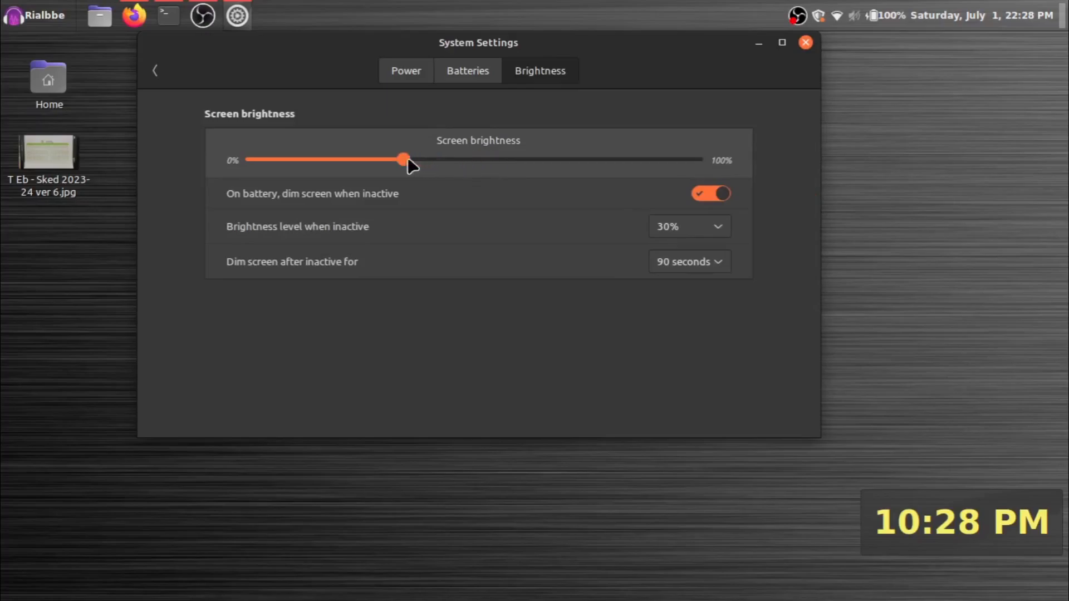
drag(404, 160, 494, 160)
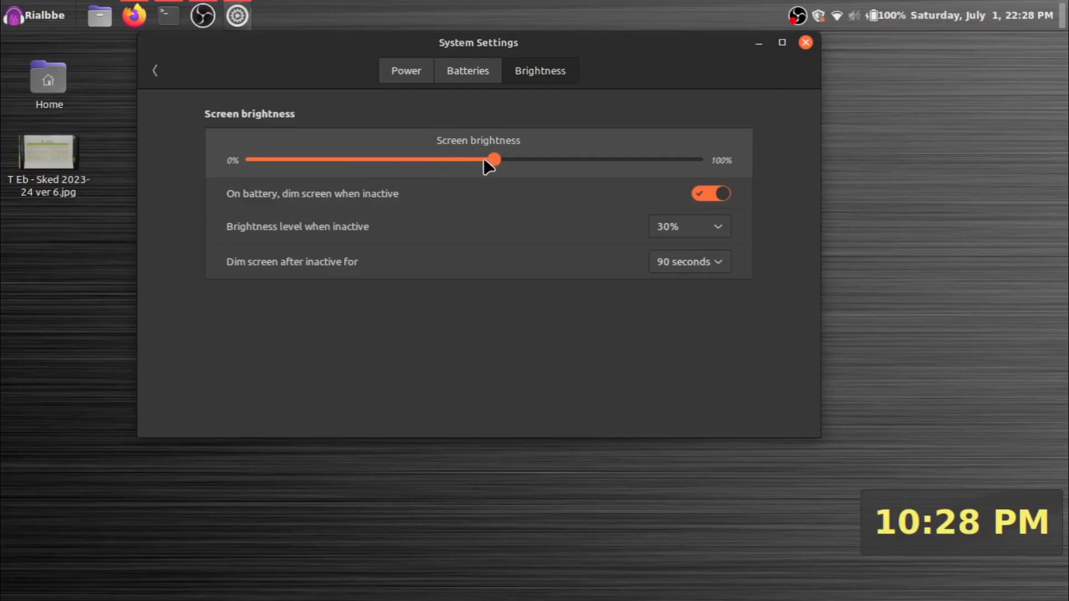
drag(495, 160, 483, 160)
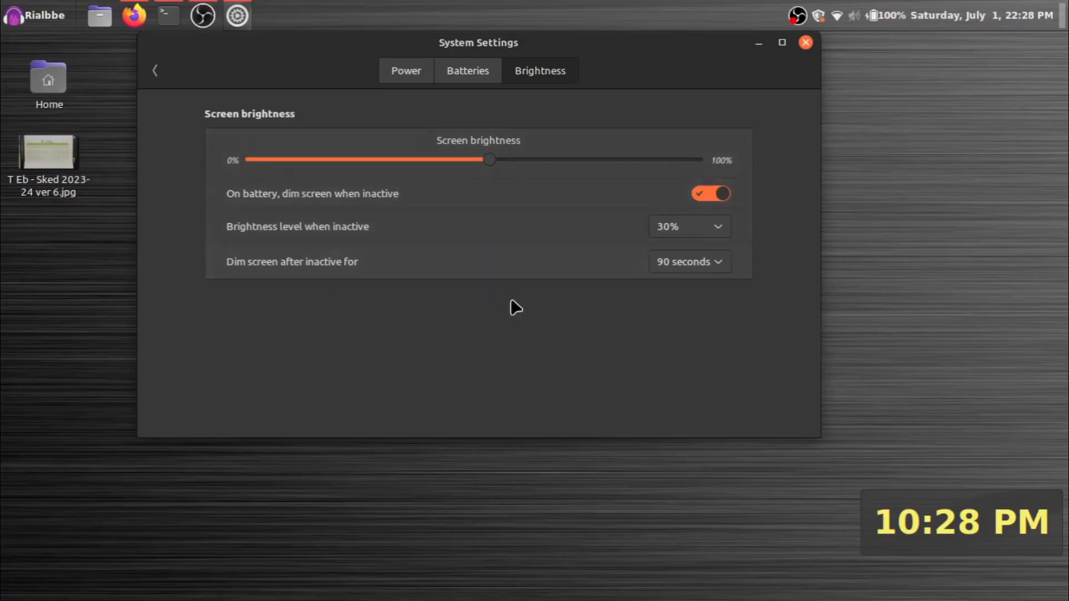
mouse_move(787, 250)
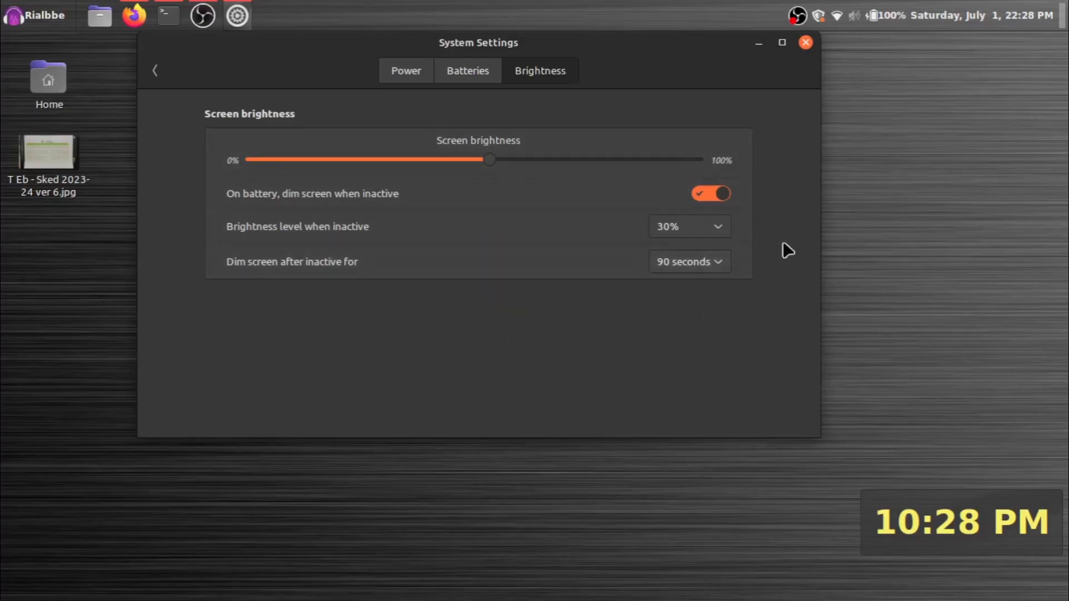